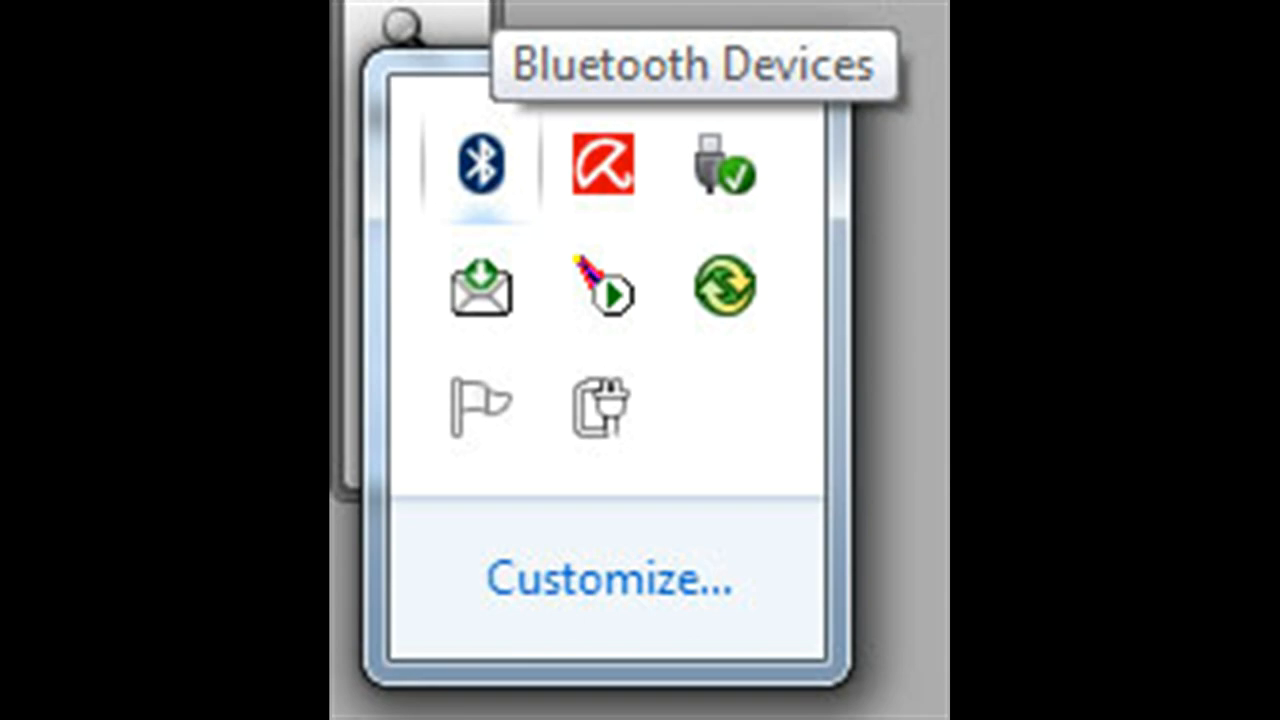
Start the Add a device wizard from Bluetooth Devices so Windows searches for the mouse to pair
{"action": "left_click", "coordinate": [482, 164]}
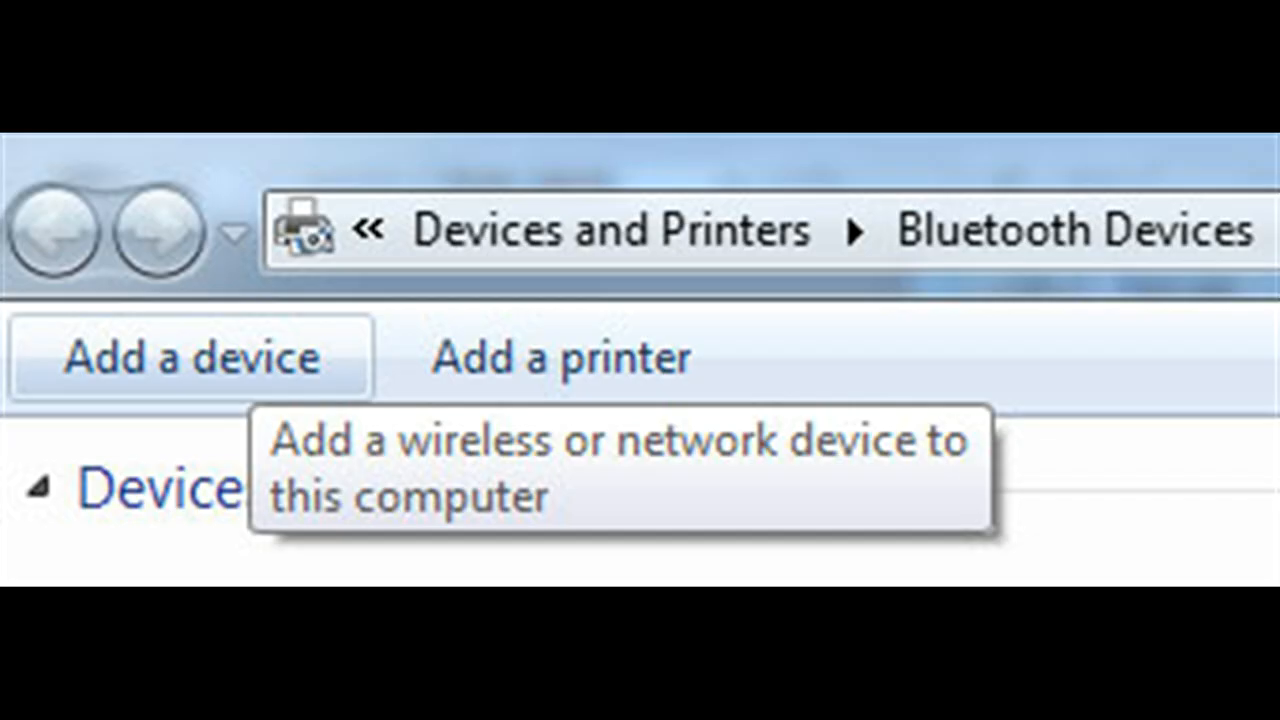
{"action": "left_click", "coordinate": [190, 356]}
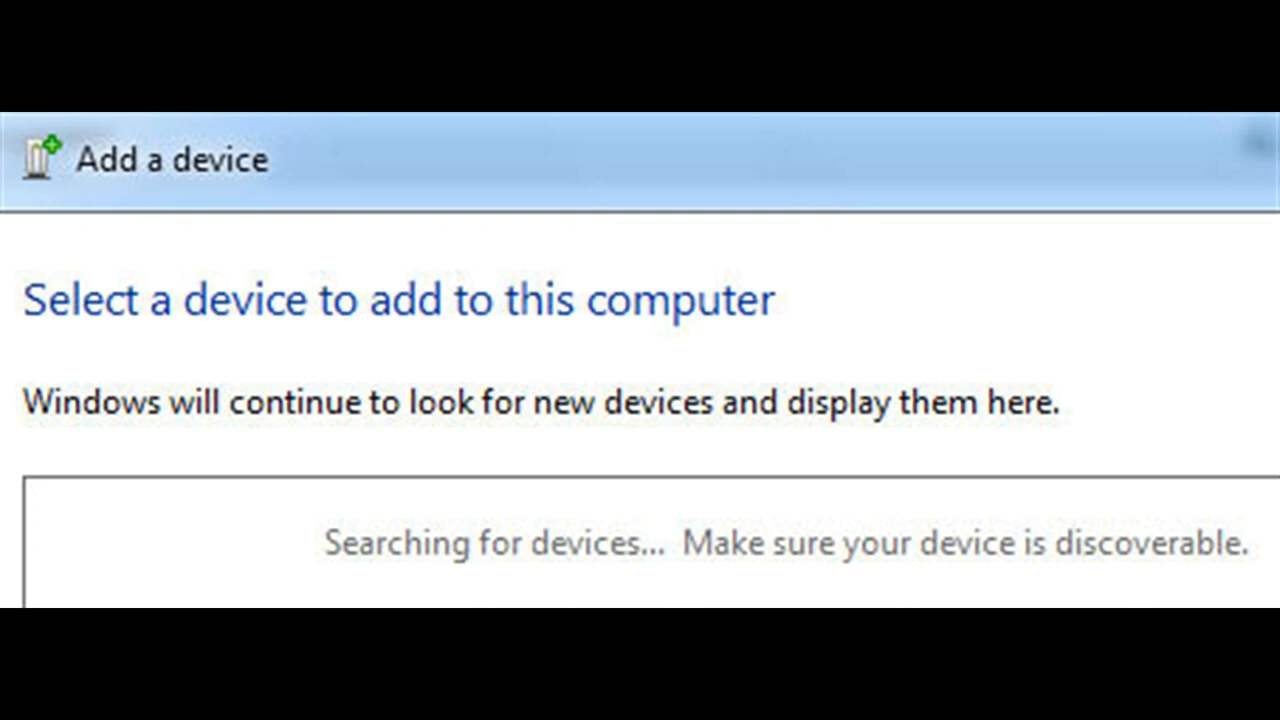